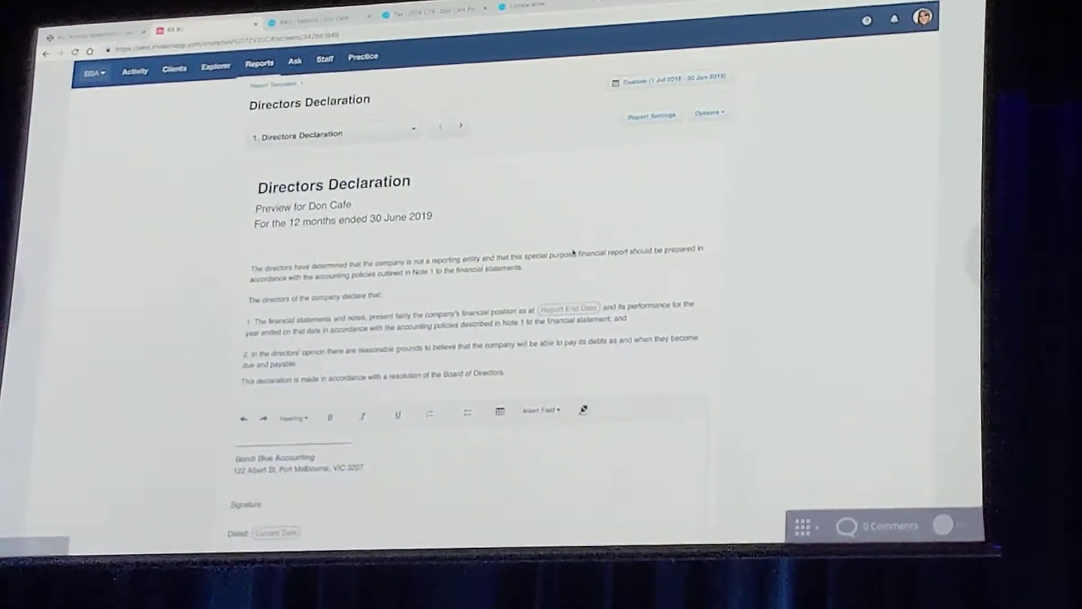
Insert the Director 1 Signature field into the Directors Declaration template.
{"action": "left_click", "coordinate": [542, 407]}
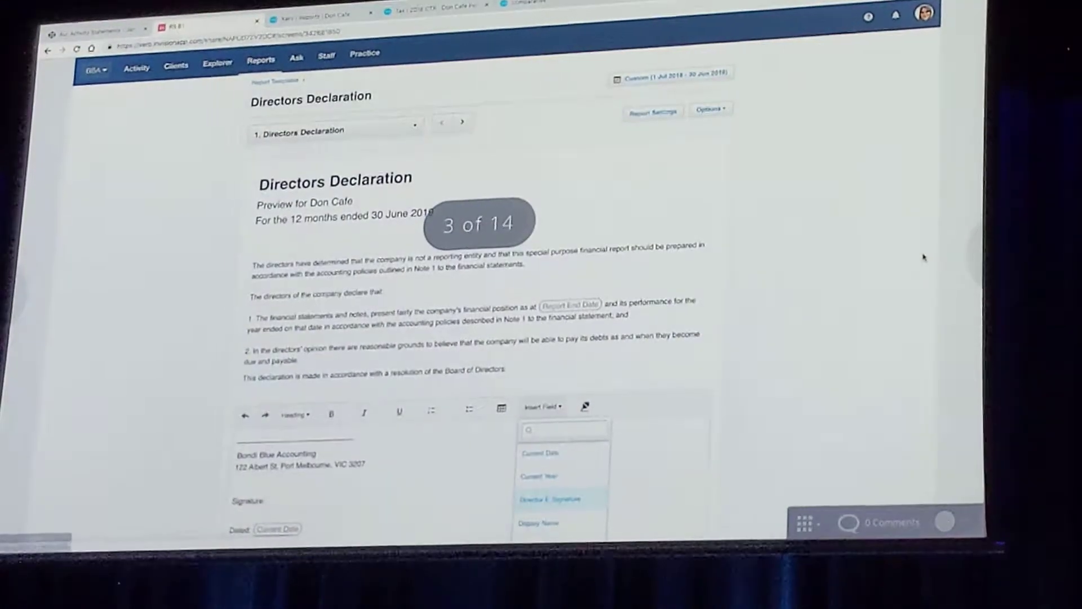
{"action": "scroll", "scroll_direction": "down", "scroll_amount": 3}
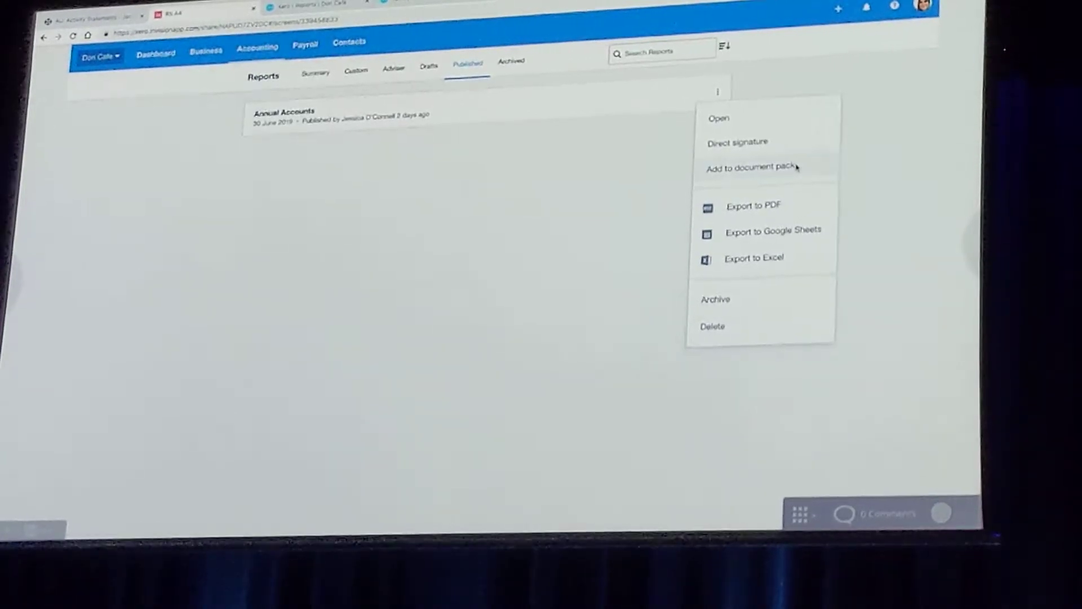
Add the Don Cafe Annual Accounts report to the Smith Family 2018 pack.
{"action": "left_click", "coordinate": [748, 166]}
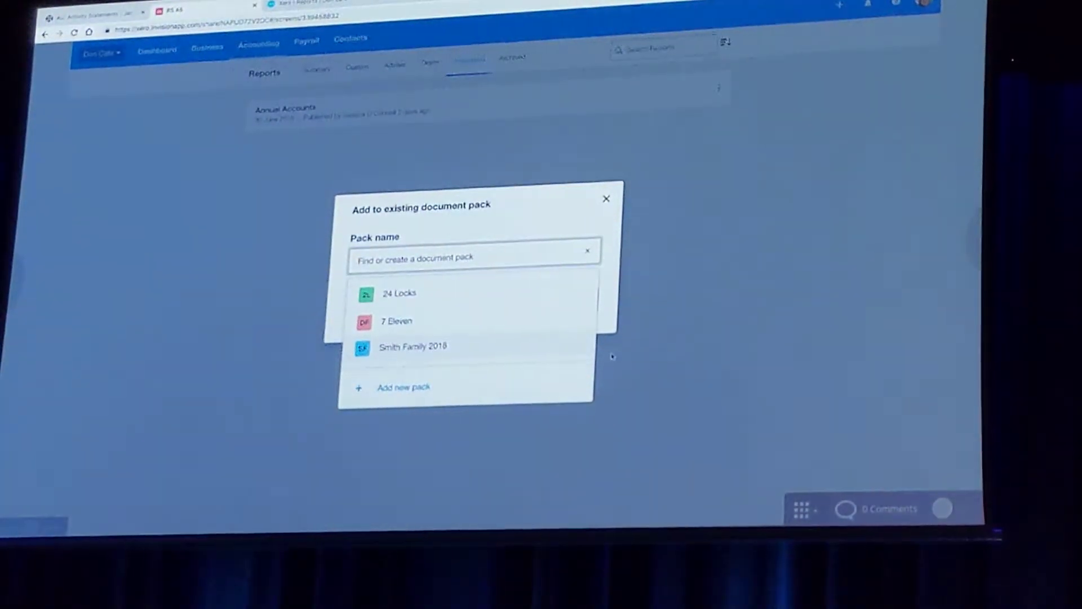
{"action": "left_click", "coordinate": [412, 346]}
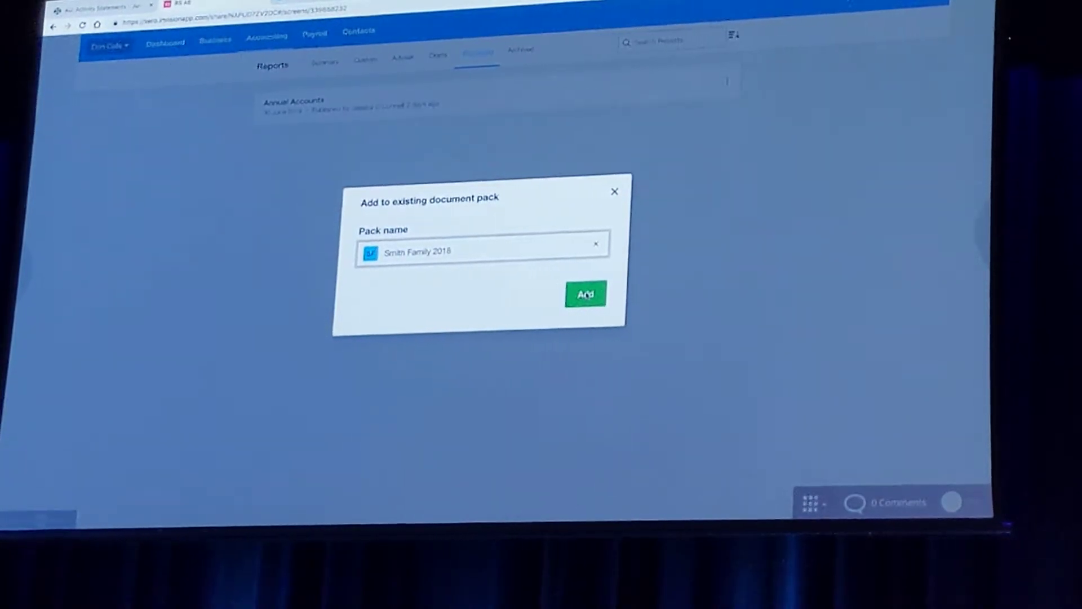
{"action": "left_click", "coordinate": [584, 293]}
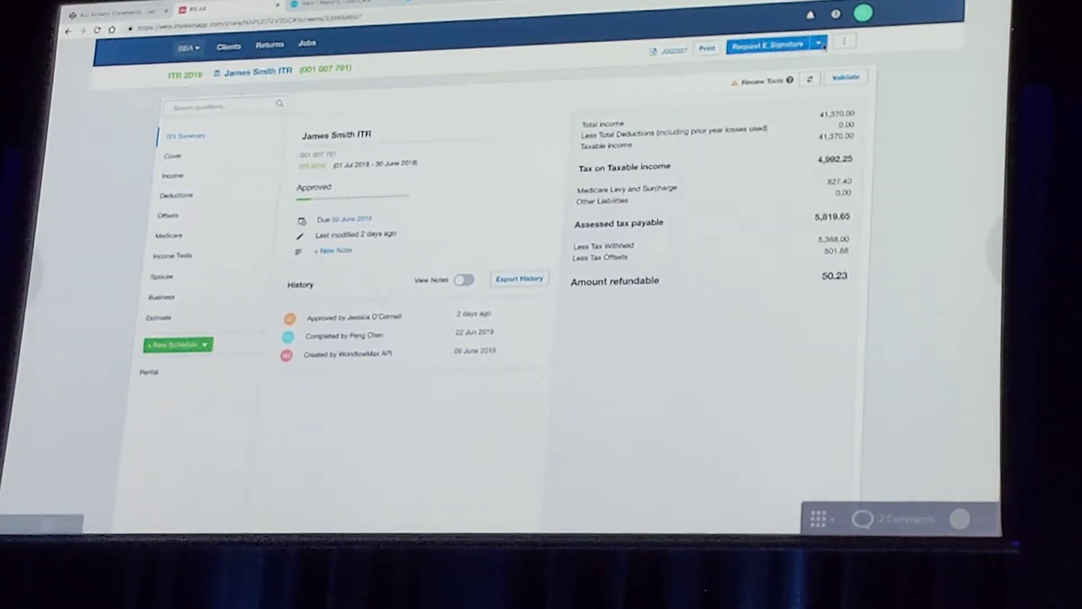
{"action": "left_click", "coordinate": [818, 43]}
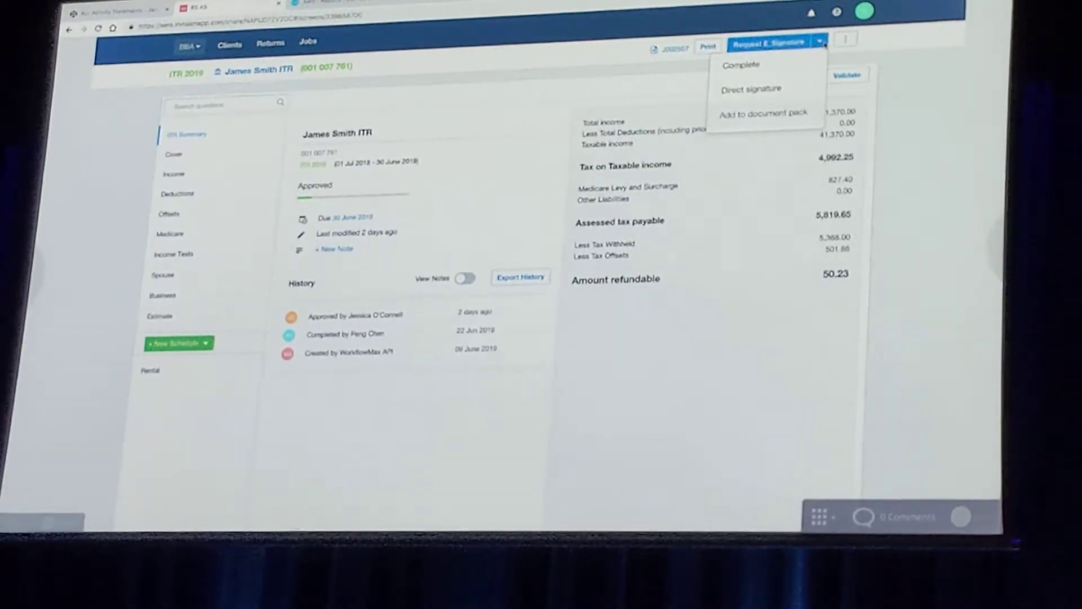
{"action": "left_click", "coordinate": [763, 112]}
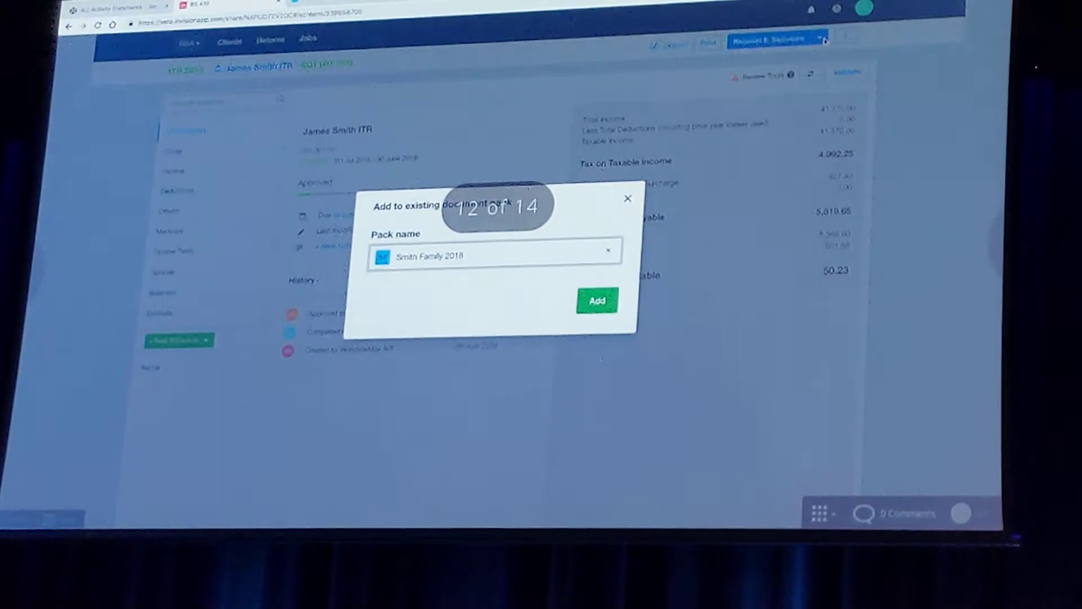
{"action": "left_click", "coordinate": [596, 301]}
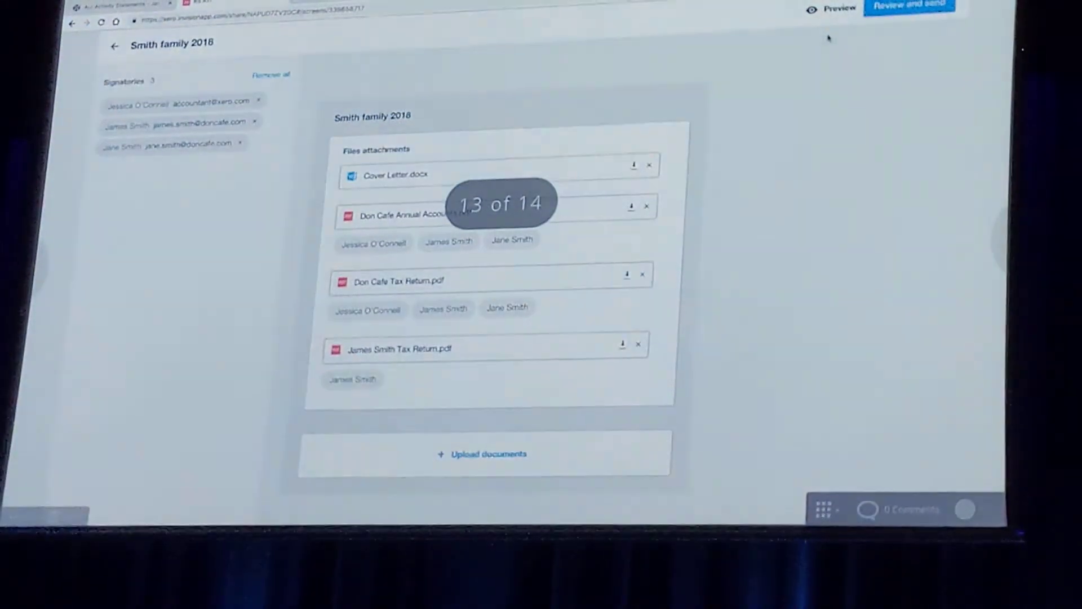